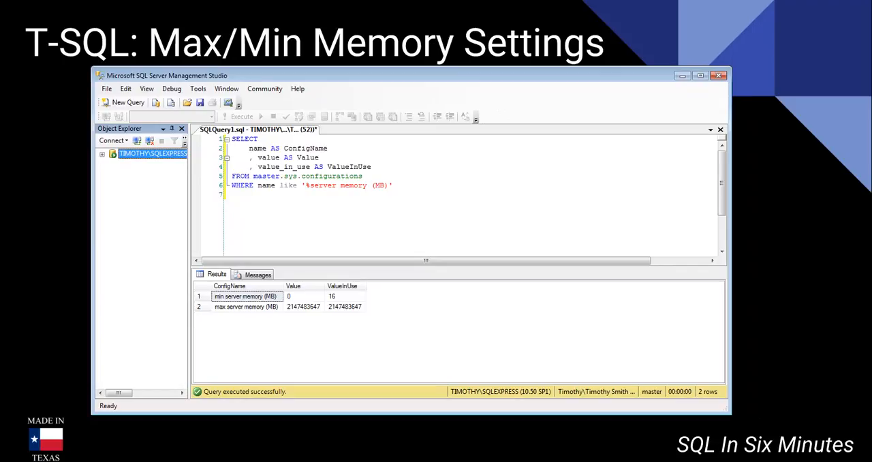
Open the context menu for the SQLEXPRESS server node in Object Explorer
right_click(151, 153)
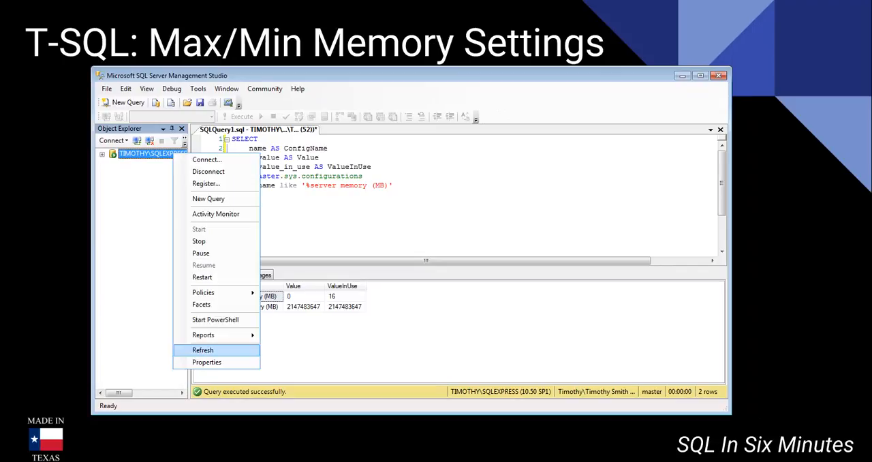
left_click(207, 362)
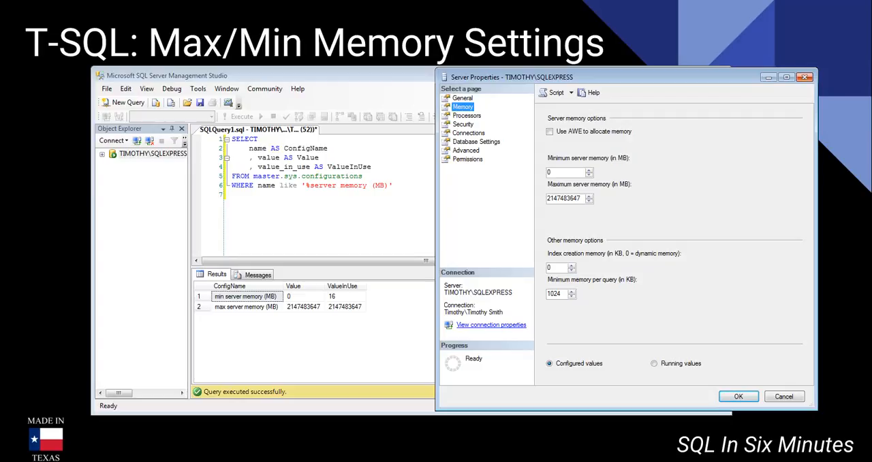
mouse_move(804, 78)
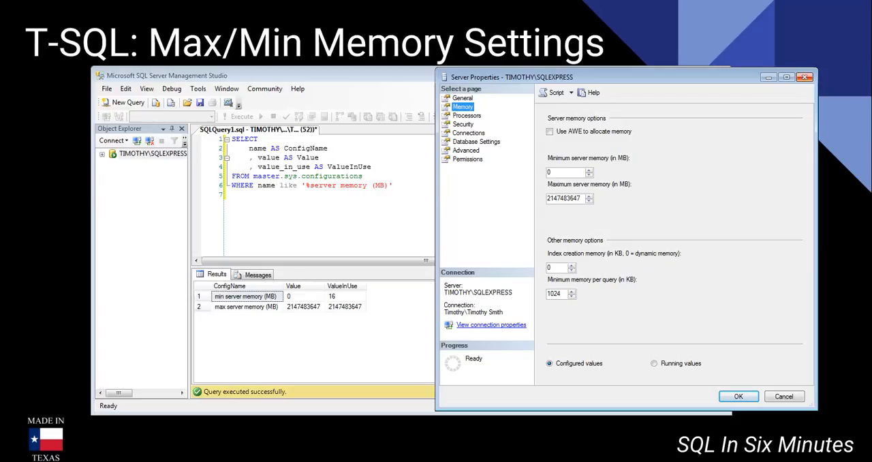
left_click(800, 395)
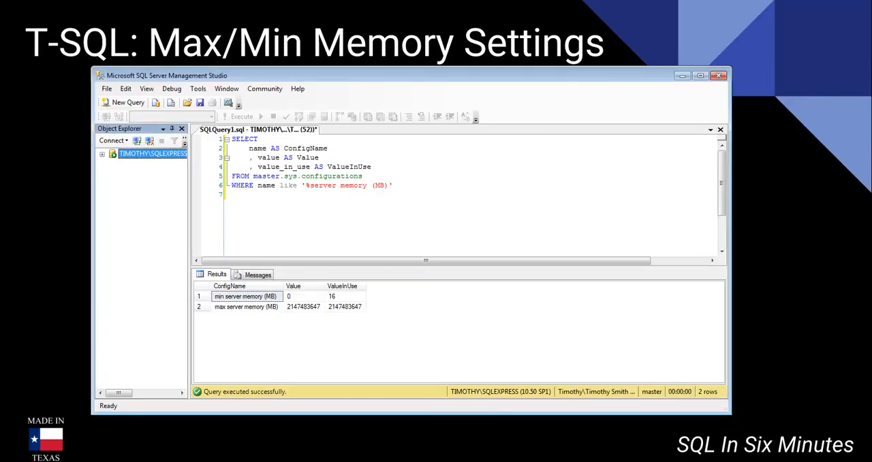